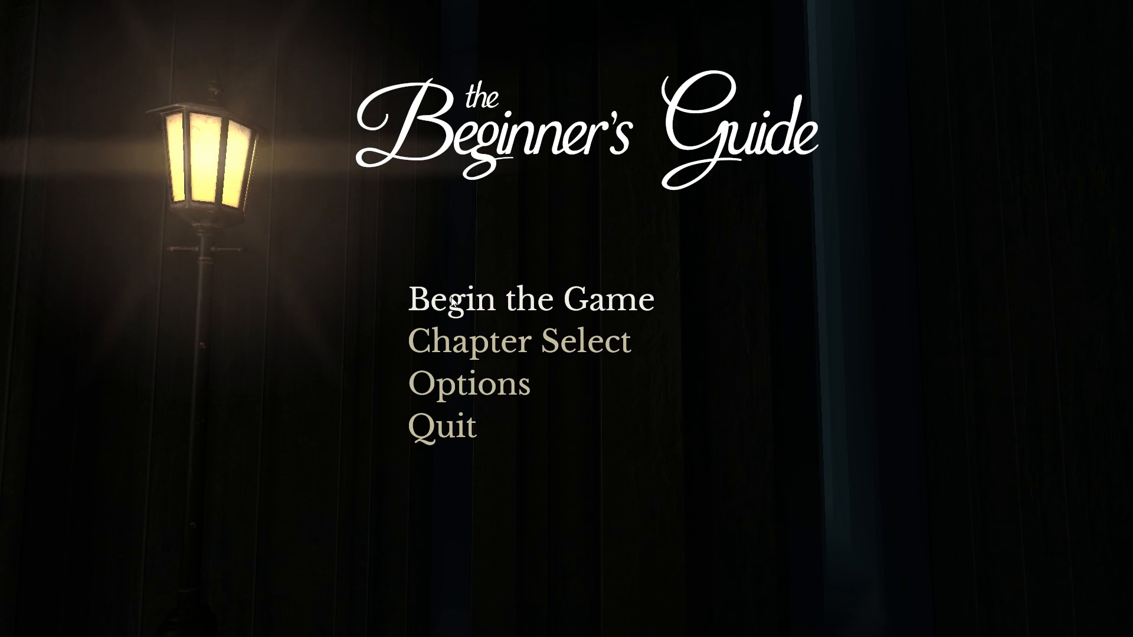
mouse_move(751, 265)
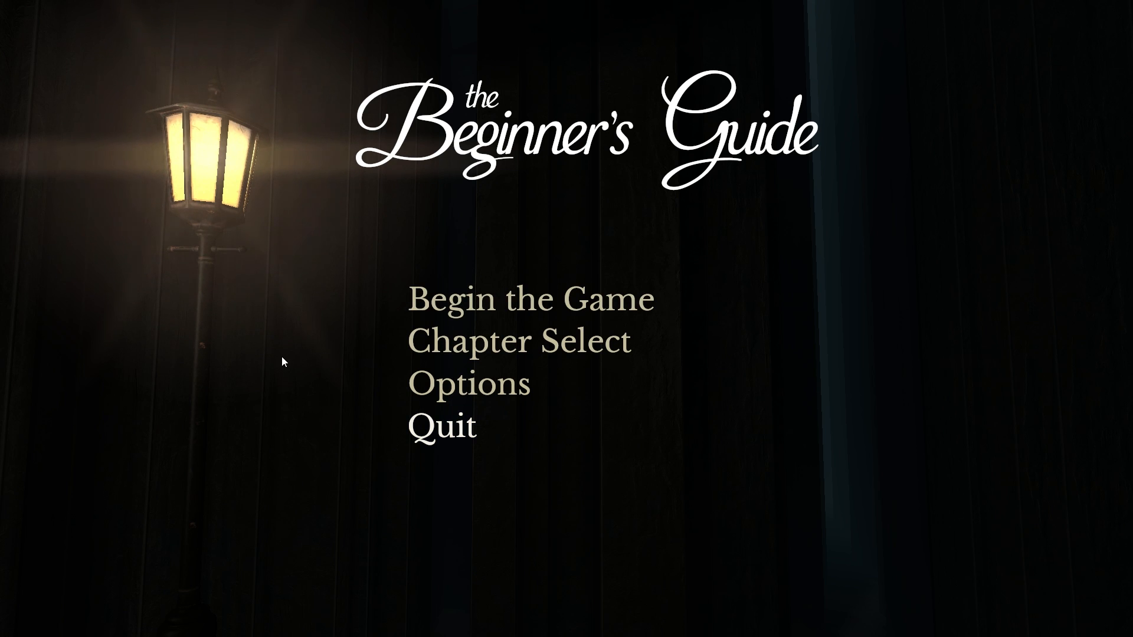
mouse_move(685, 198)
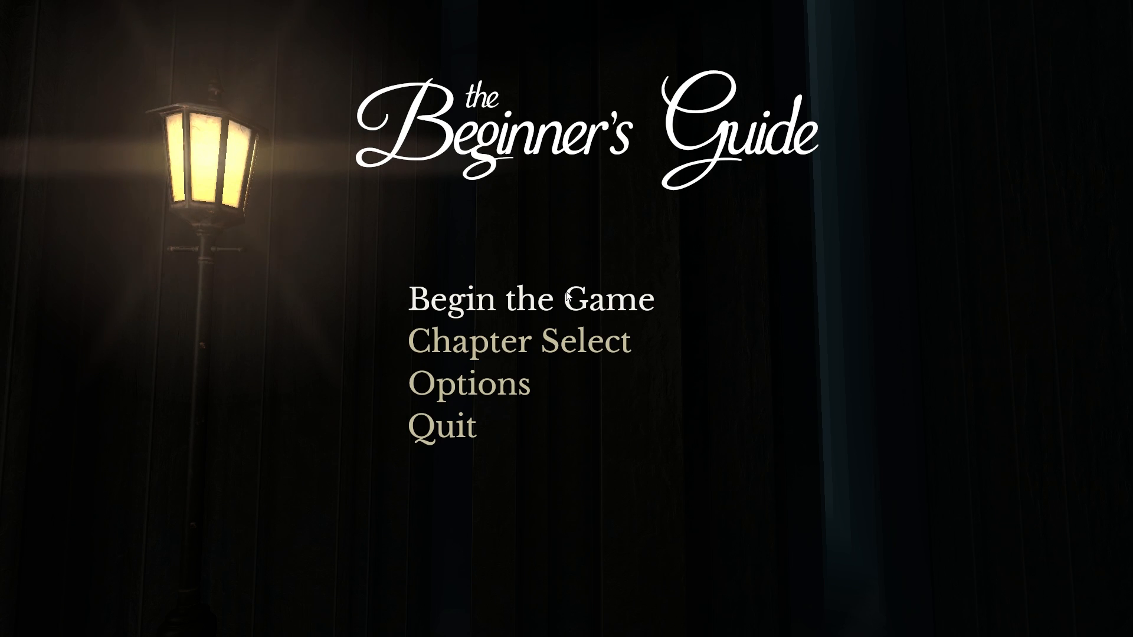
mouse_move(541, 295)
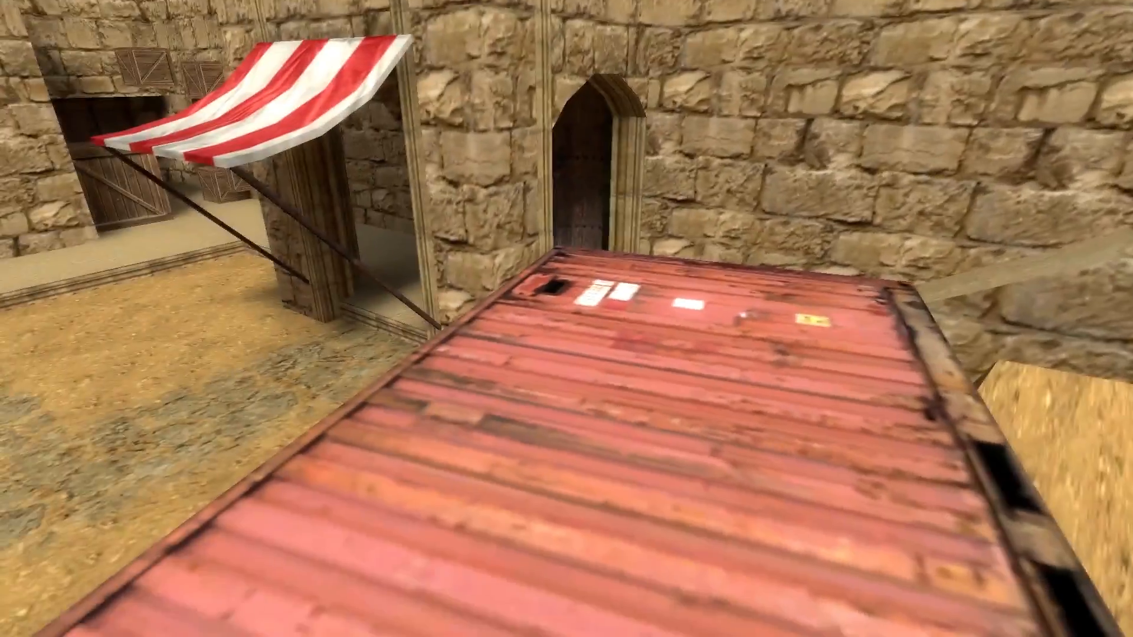
mouse_move(566, 319)
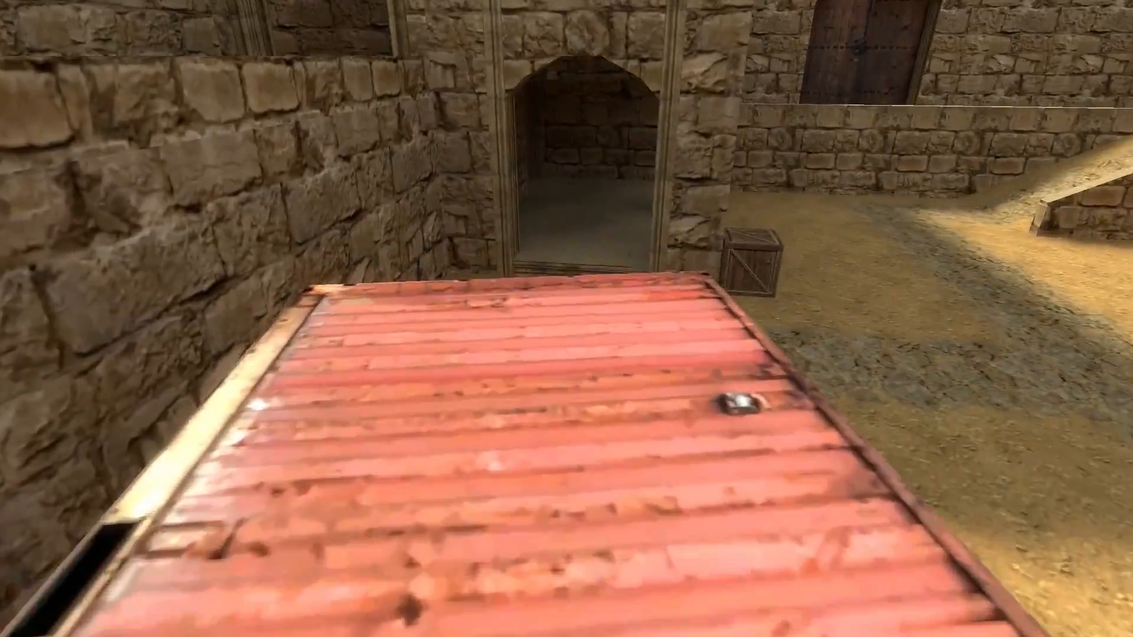